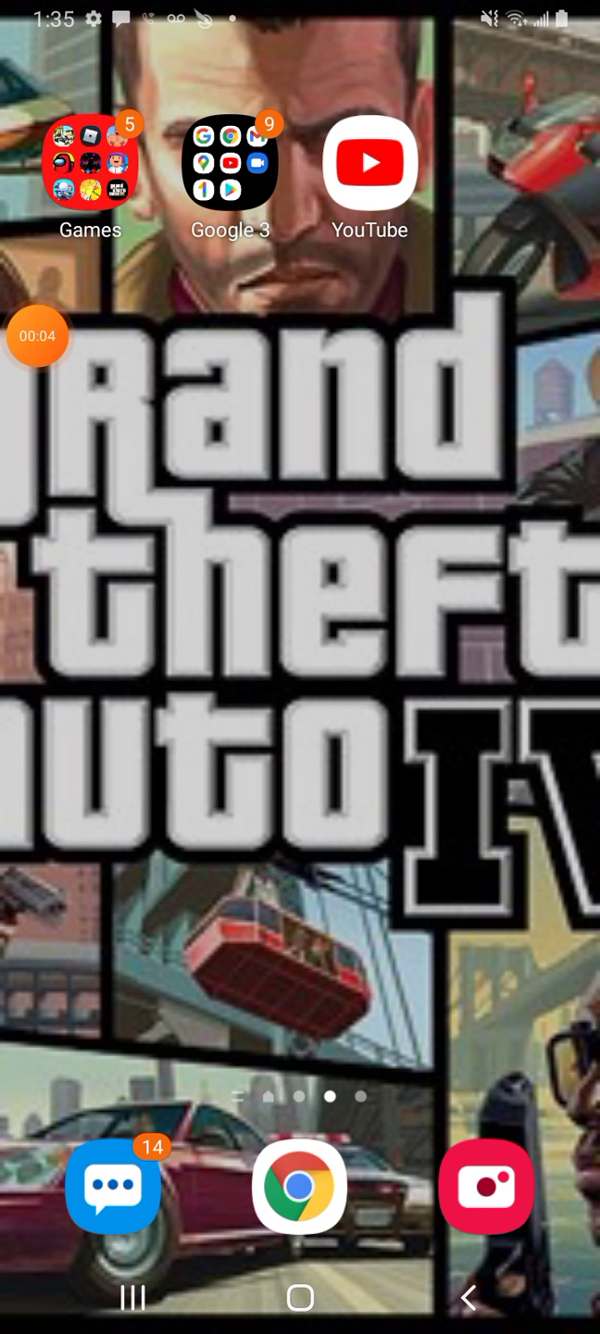
Step: Open the Games folder and launch Among Us
{"action": "left_click", "coordinate": [90, 163]}
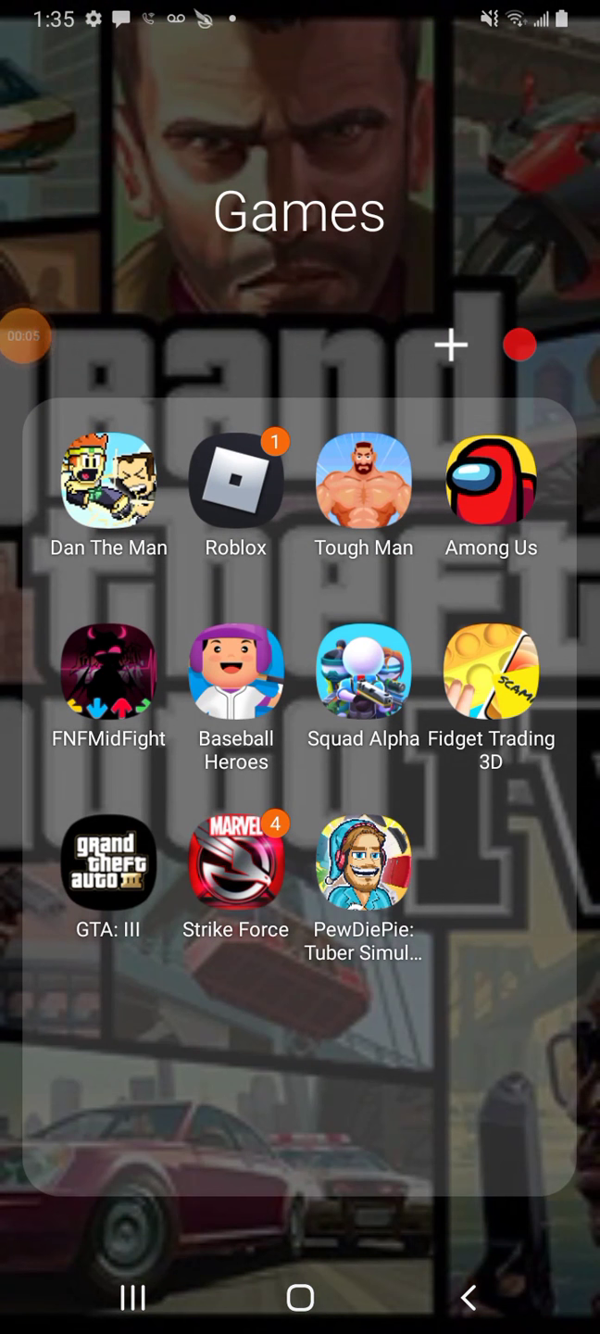
{"action": "left_click", "coordinate": [492, 480]}
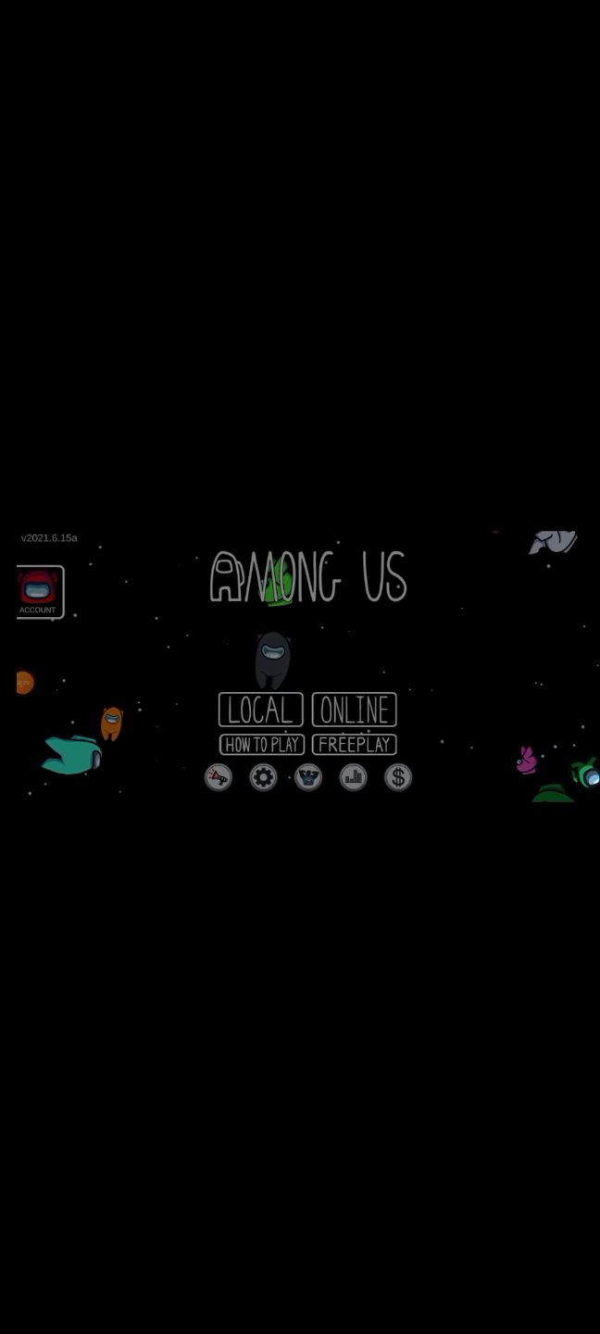
Step: Choose ONLINE from the Among Us main menu
{"action": "left_click", "coordinate": [354, 710]}
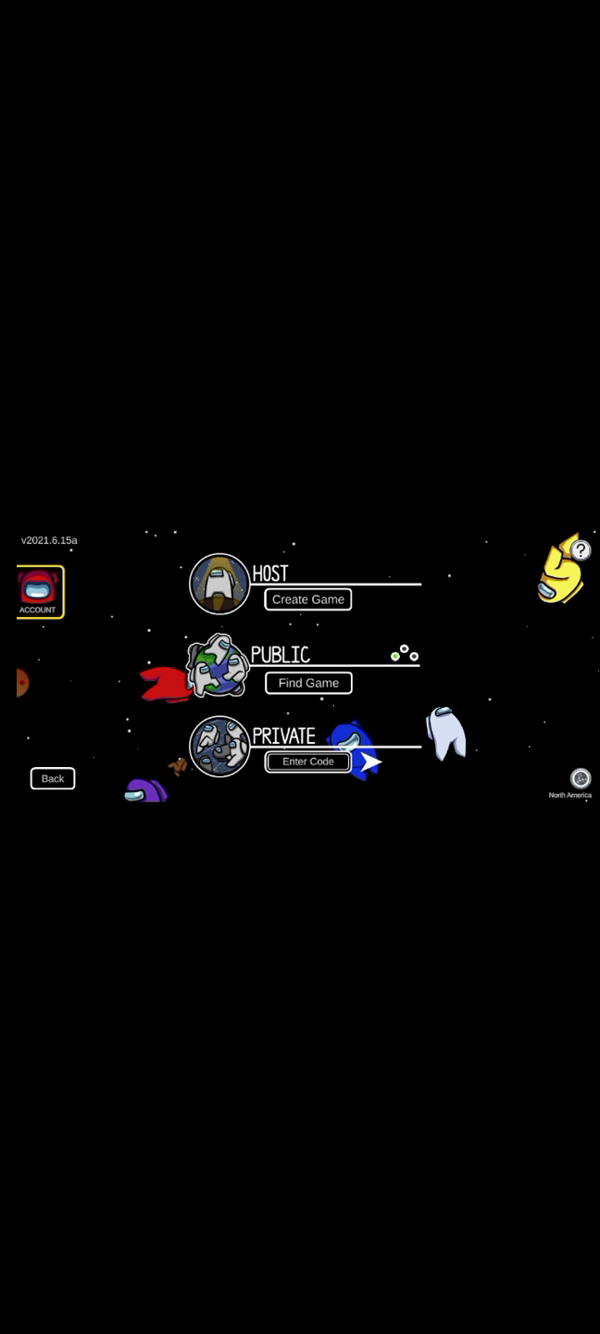
Step: Search for a public game with Find Game
{"action": "left_click", "coordinate": [308, 683]}
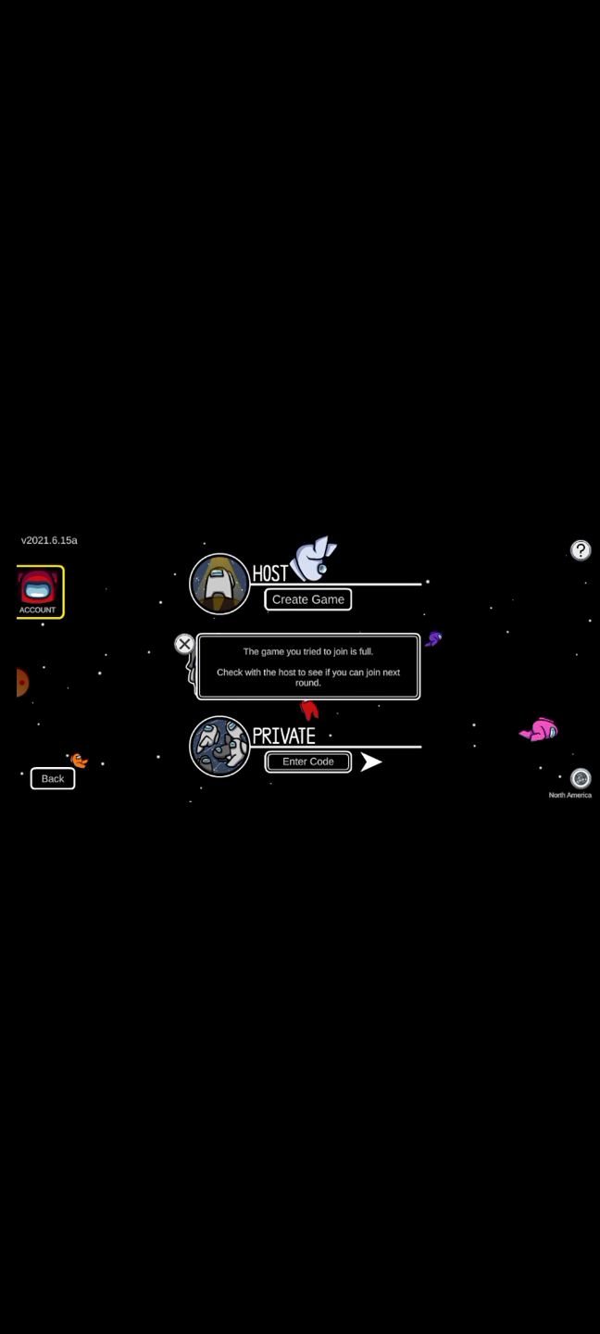
Step: Close the 'game you tried to join is full' message
{"action": "left_click", "coordinate": [185, 643]}
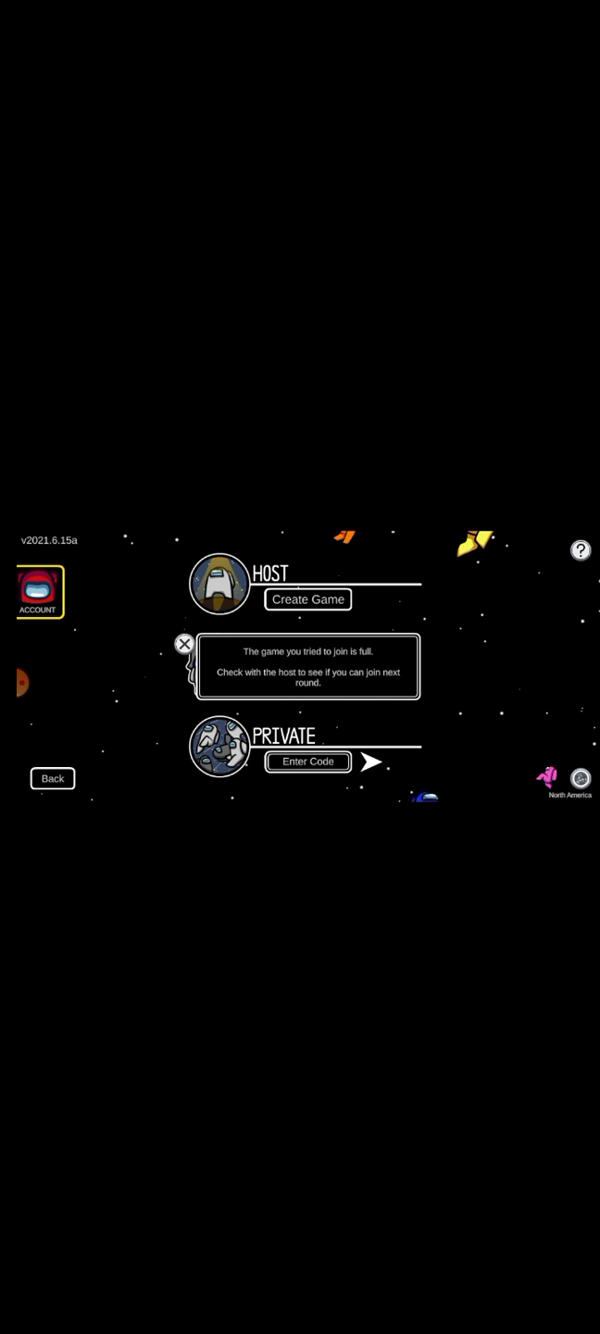
{"action": "left_click", "coordinate": [184, 644]}
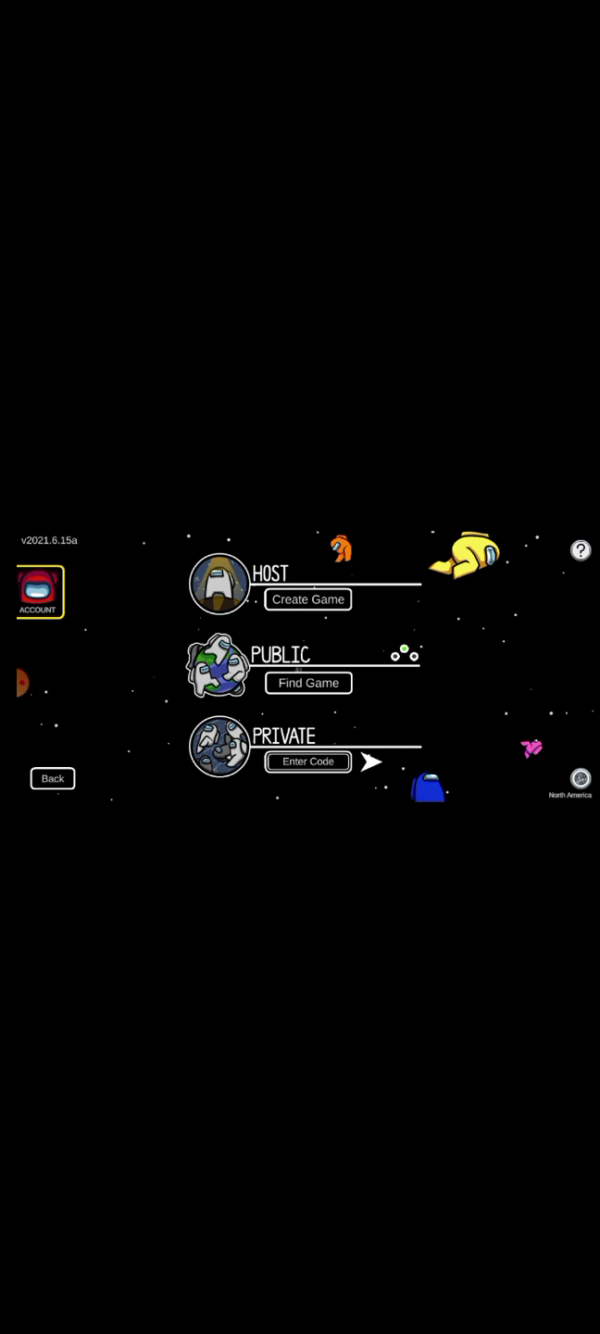
Step: Find a public game and join a lobby on The Skeld
{"action": "left_click", "coordinate": [308, 683]}
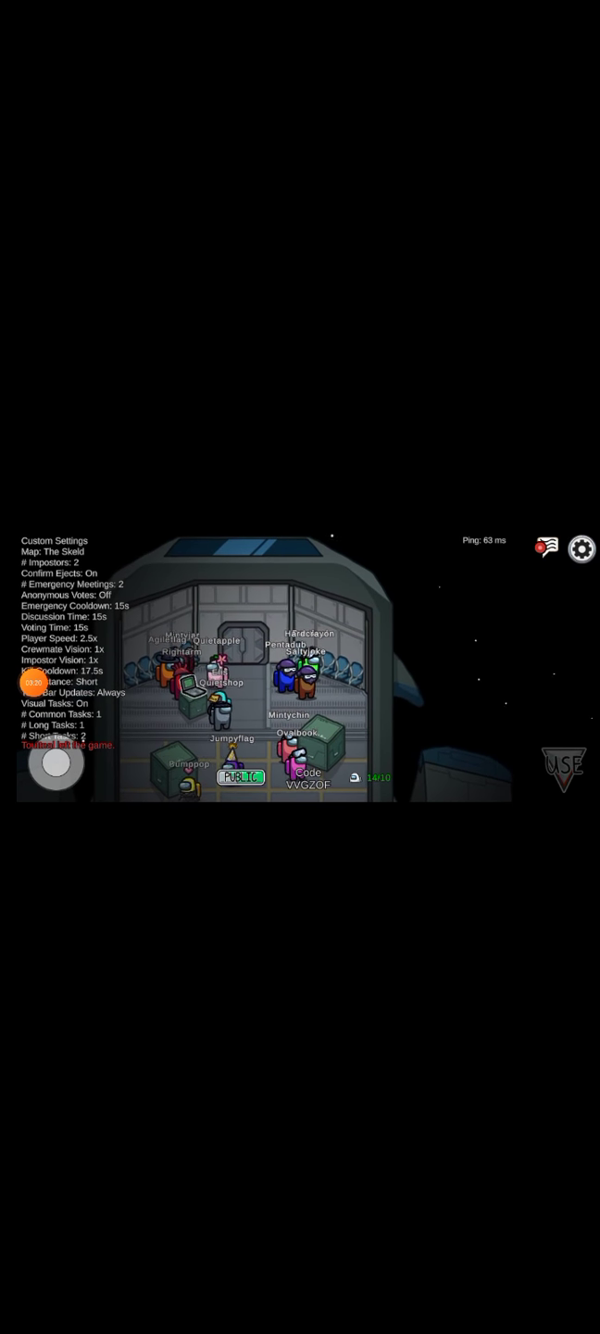